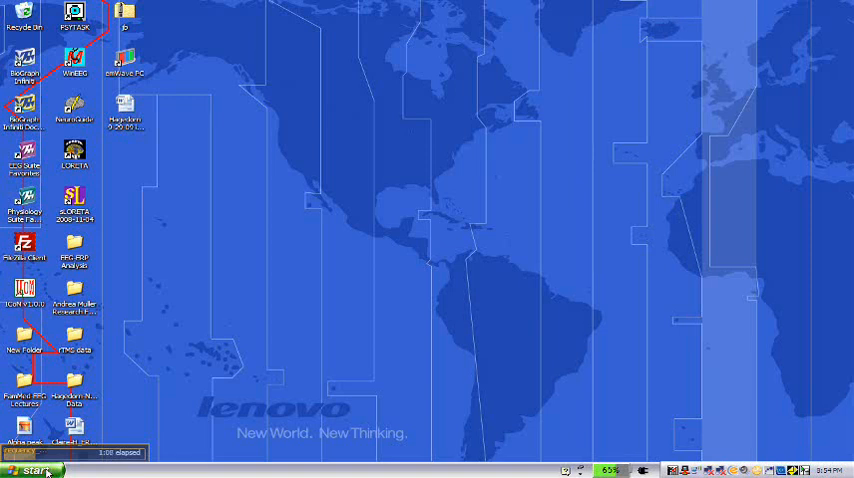
Open the System Properties window for My Computer from the Start menu
click(33, 470)
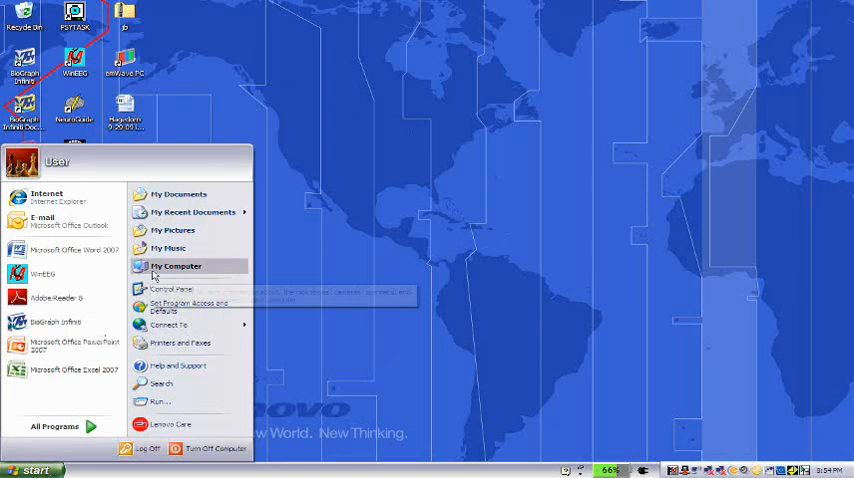
right_click(177, 266)
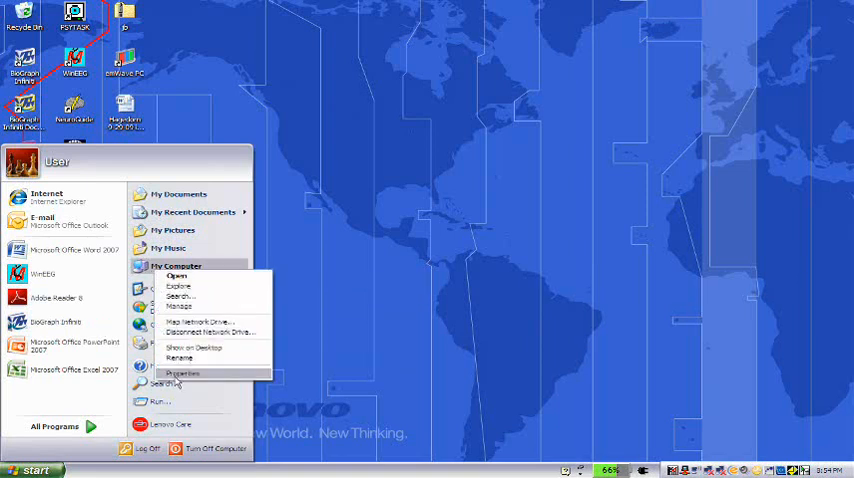
click(182, 374)
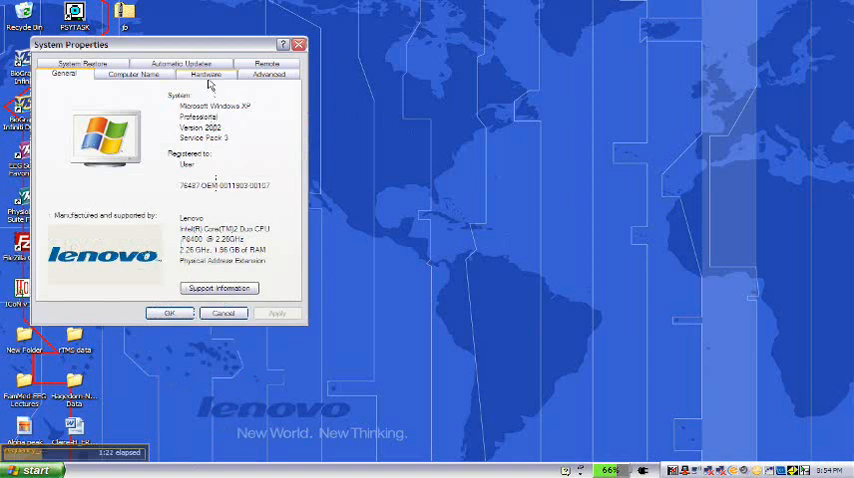
In Device Manager, locate USB Serial Port (COM9) under Ports, then close the device list
click(205, 74)
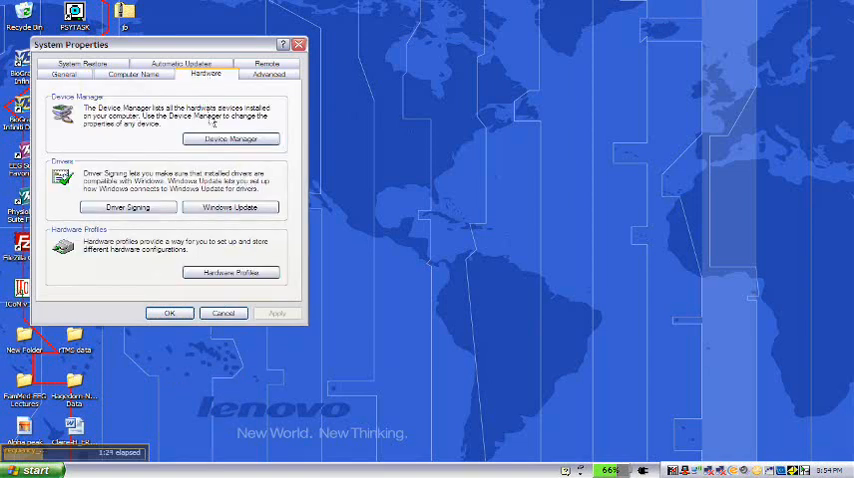
click(231, 139)
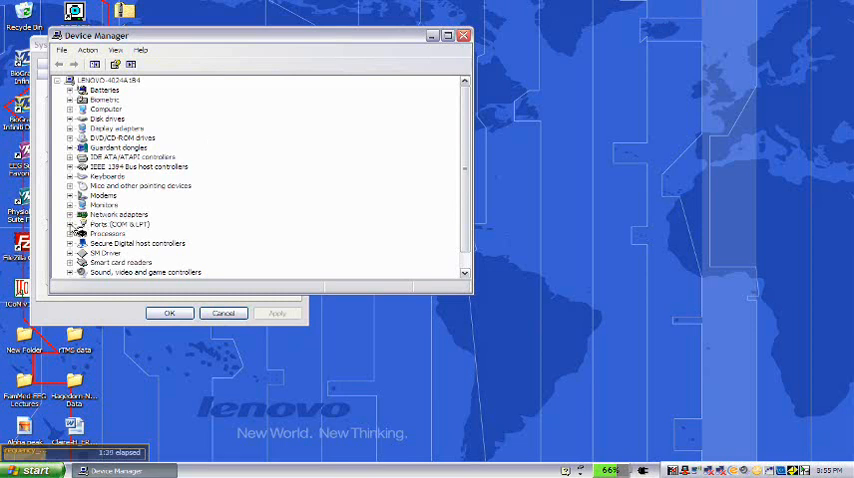
click(75, 224)
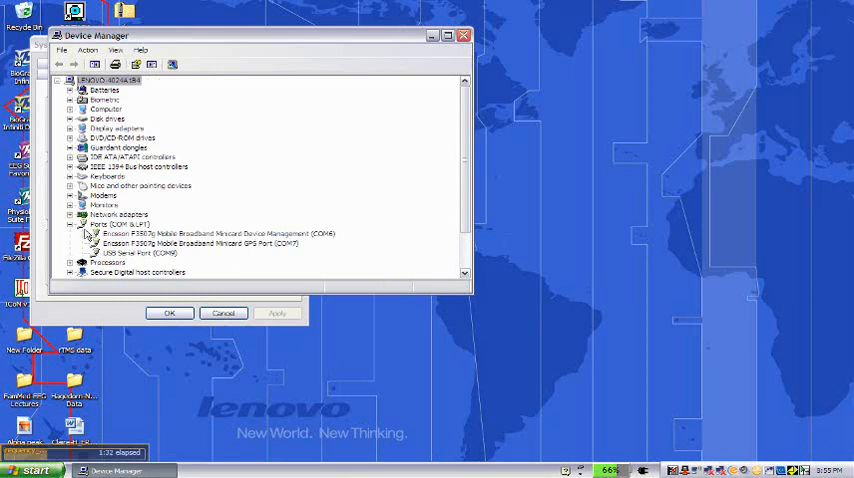
click(137, 252)
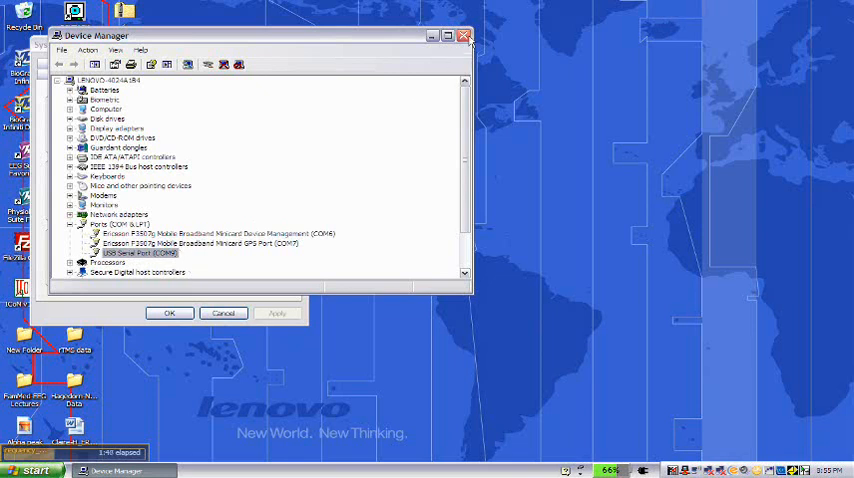
click(465, 36)
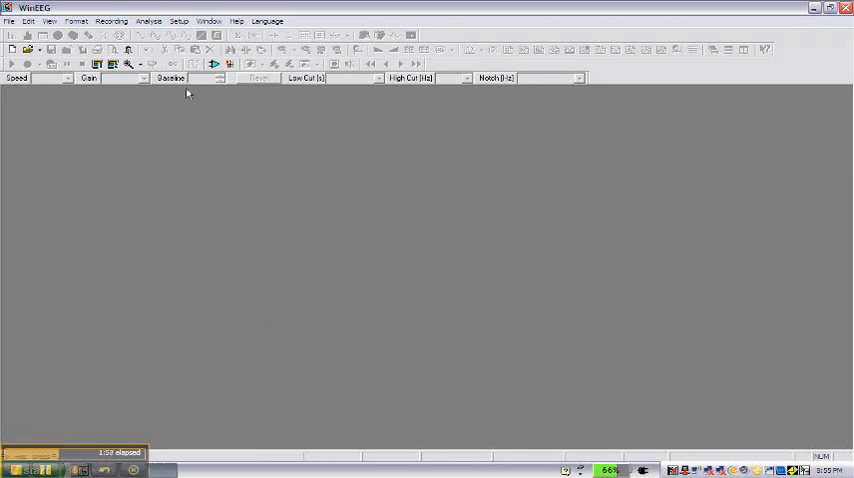
Review the equipment configuration: synchronization on COM 5, PSYTASK presentation device, and accept it
click(178, 21)
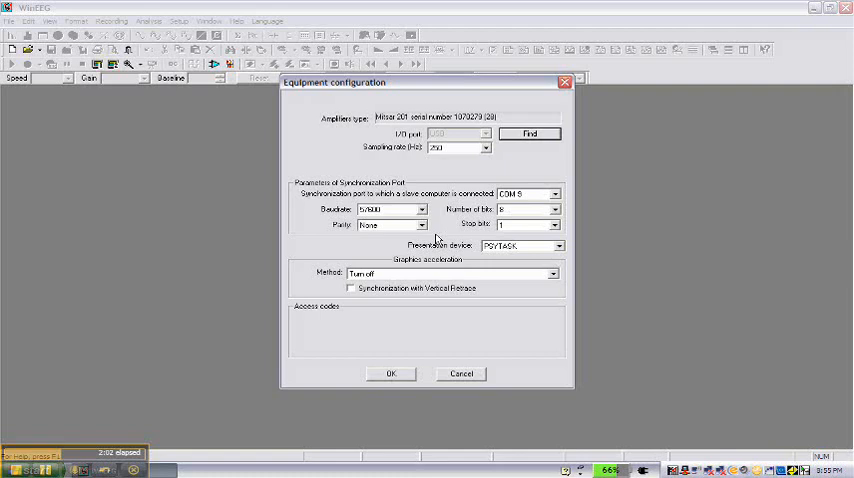
click(556, 194)
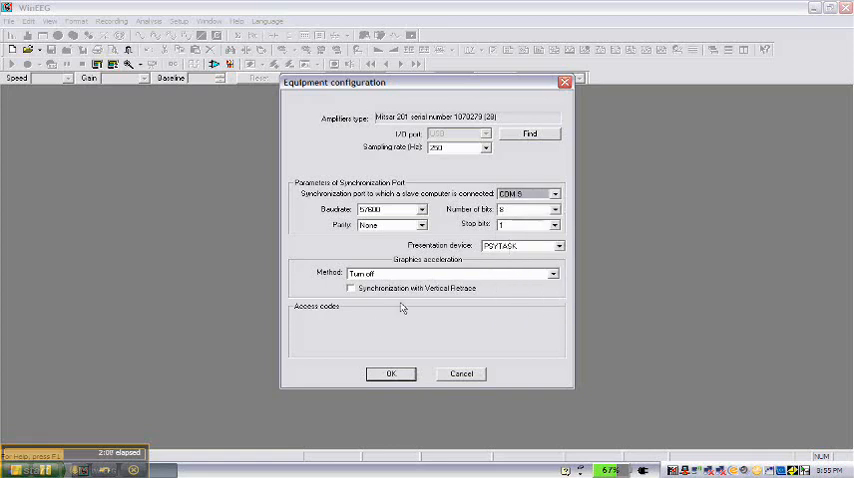
mouse_move(358, 333)
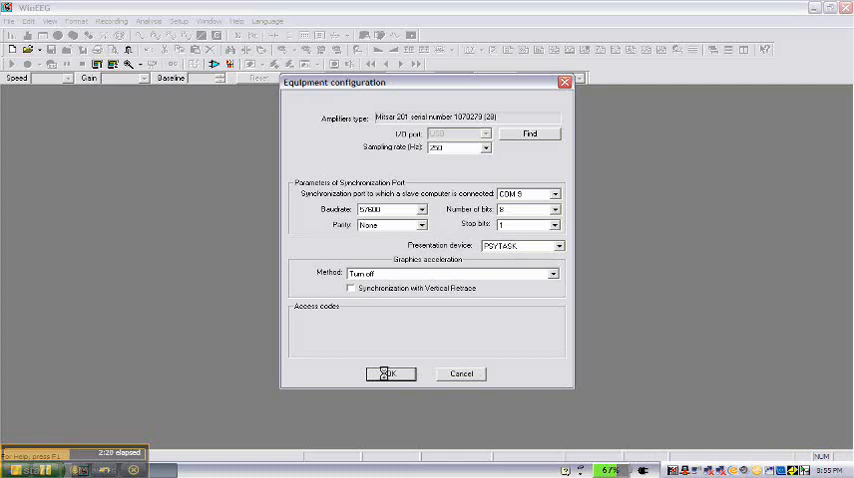
click(389, 373)
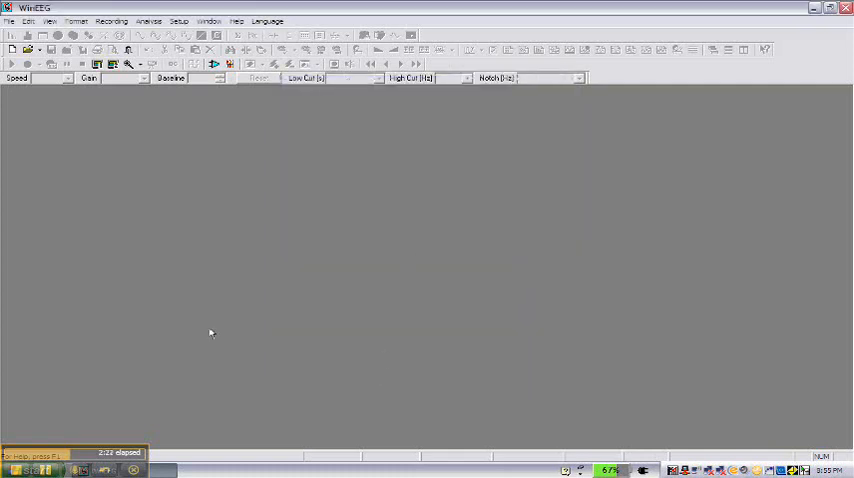
mouse_move(207, 342)
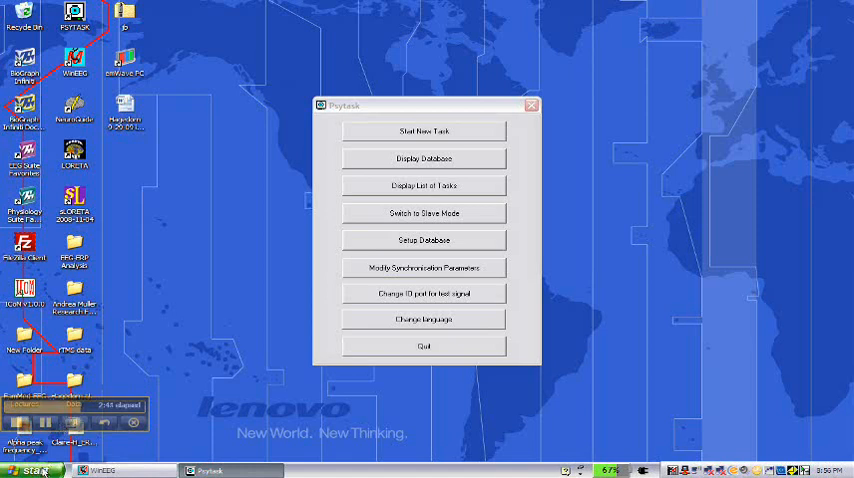
Reopen System Properties for My Computer
click(31, 470)
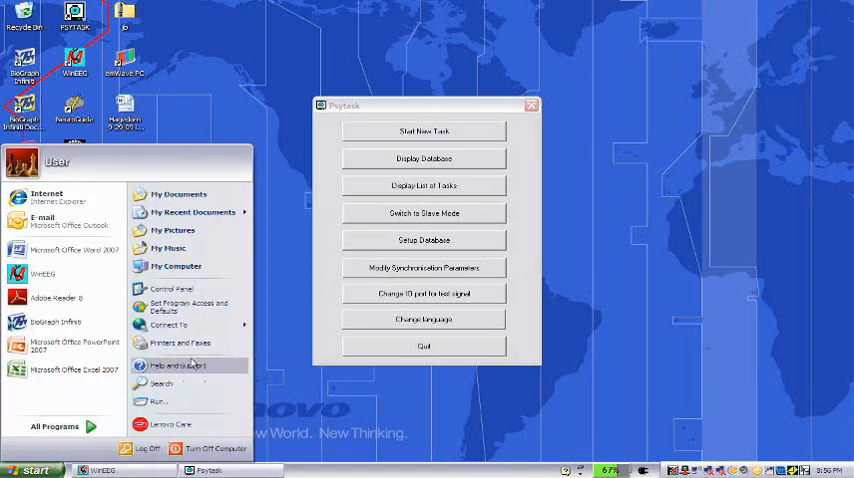
right_click(176, 266)
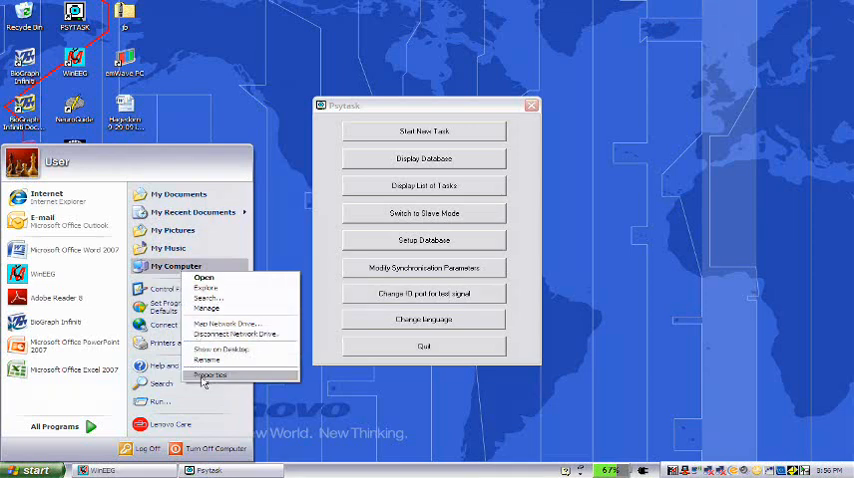
click(211, 375)
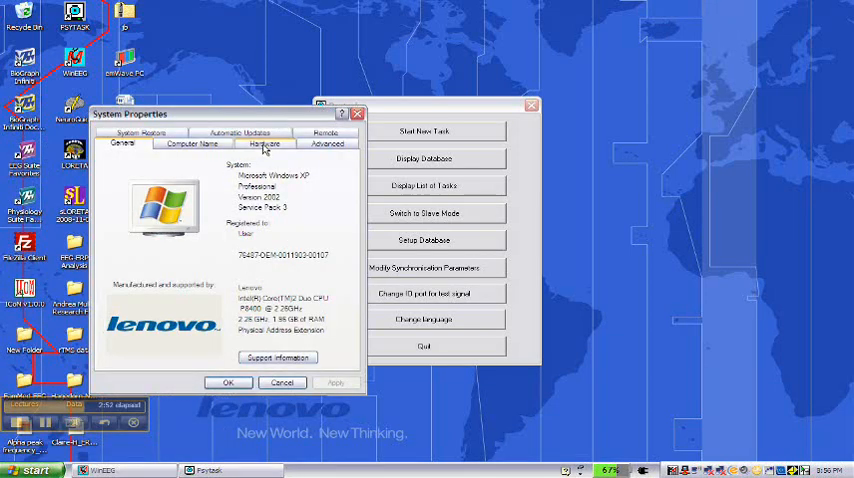
Check that Ports (COM & LPT) shows USB Serial Port on COM9, then close Device Manager
click(264, 143)
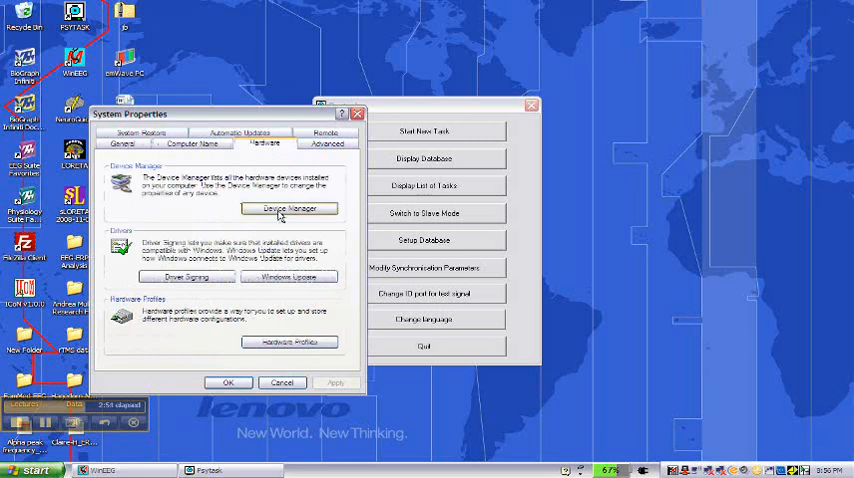
click(289, 208)
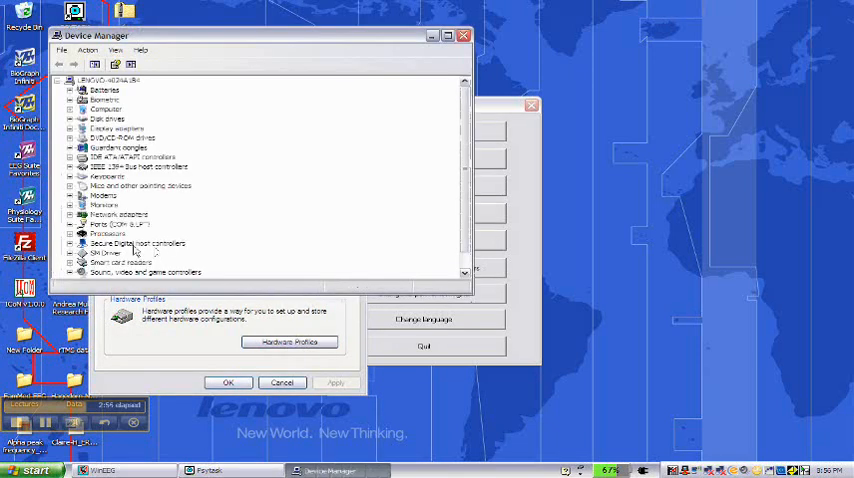
click(82, 224)
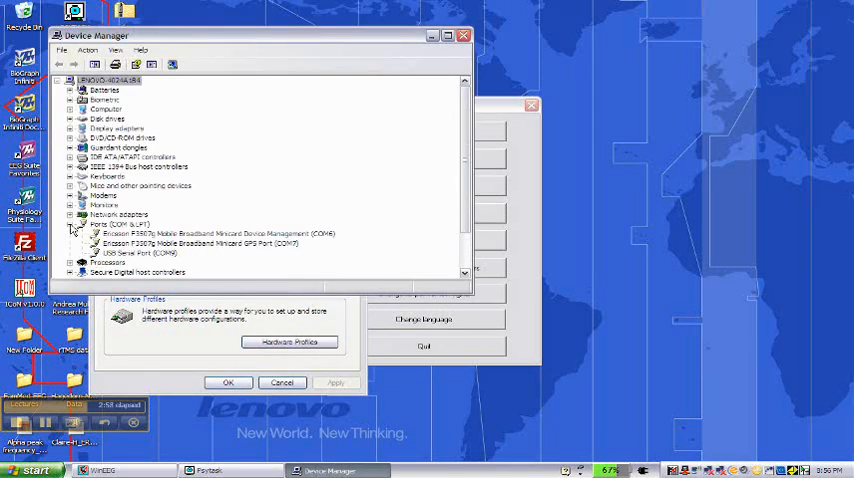
mouse_move(137, 258)
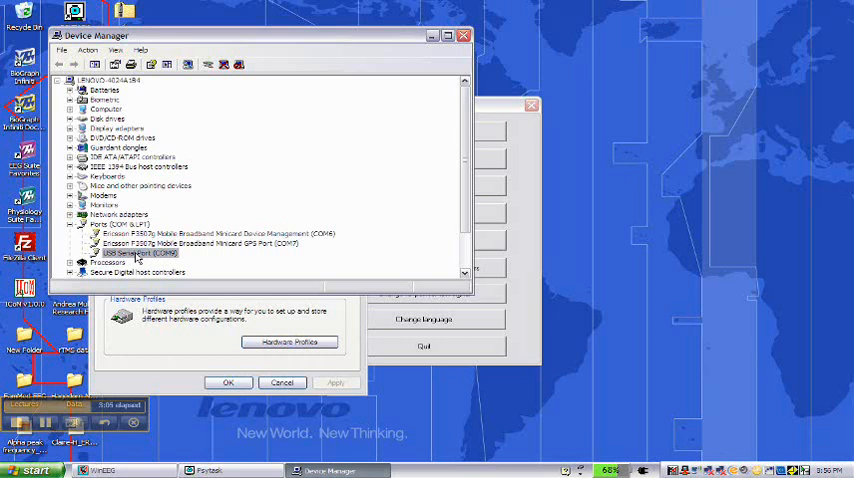
mouse_move(137, 258)
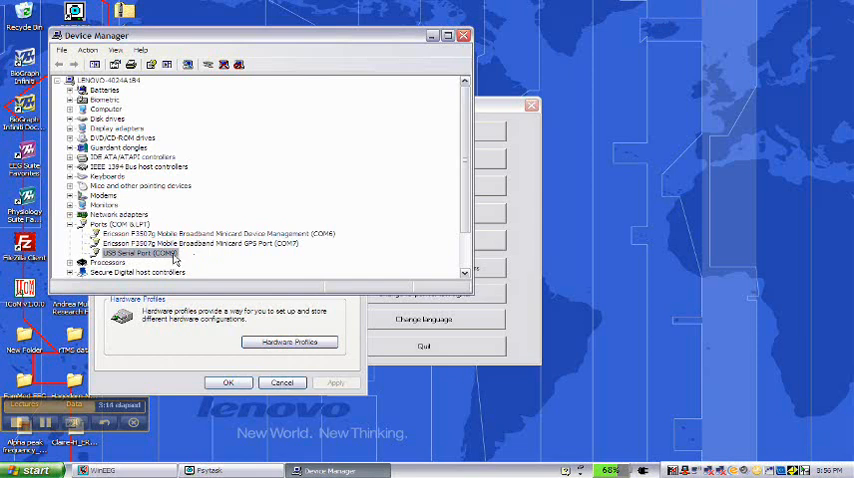
mouse_move(417, 80)
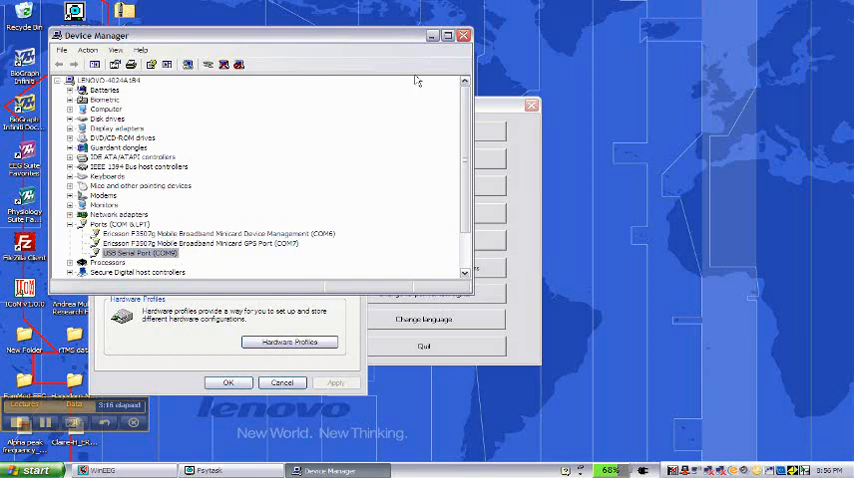
click(463, 36)
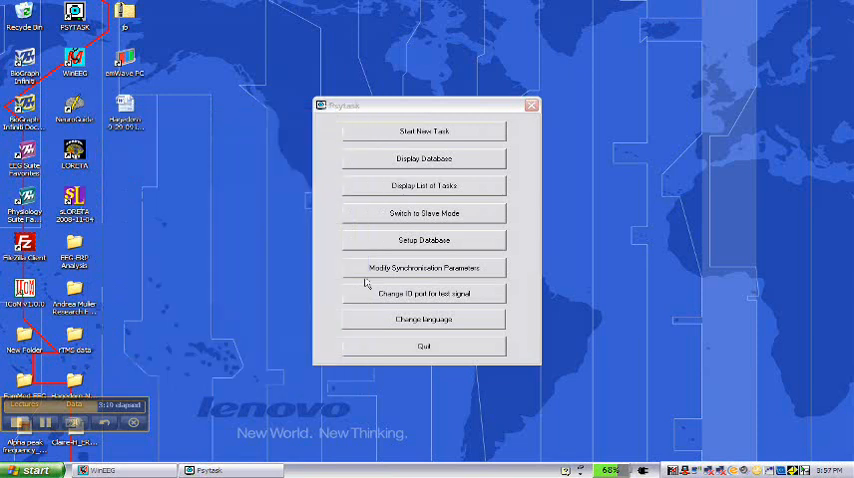
Confirm the Psytask synchronisation port is COM 9
click(424, 267)
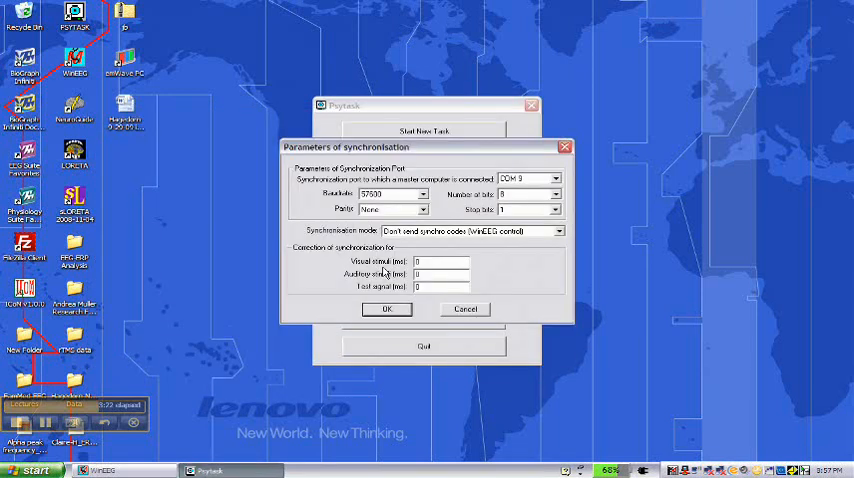
click(557, 178)
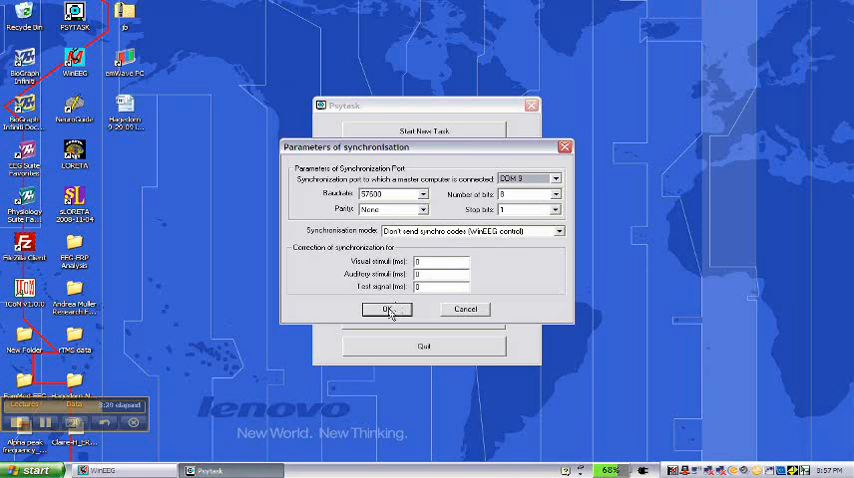
click(388, 309)
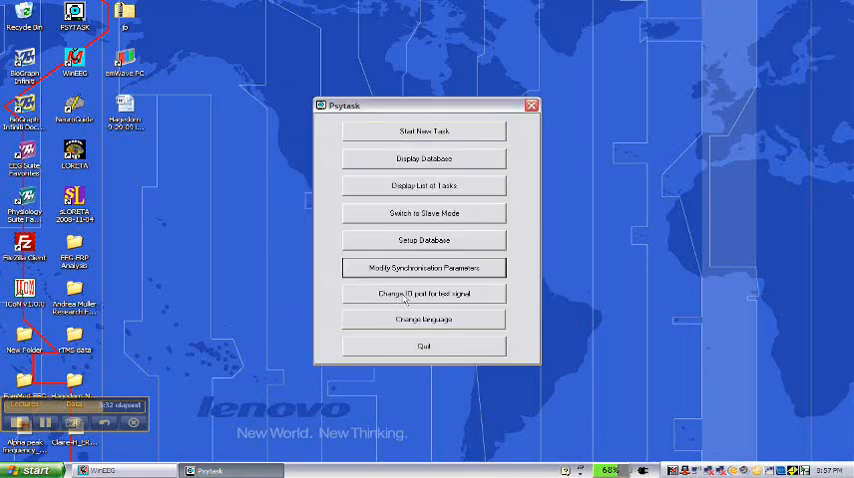
Confirm the test-signal IO port is COM 9
click(424, 293)
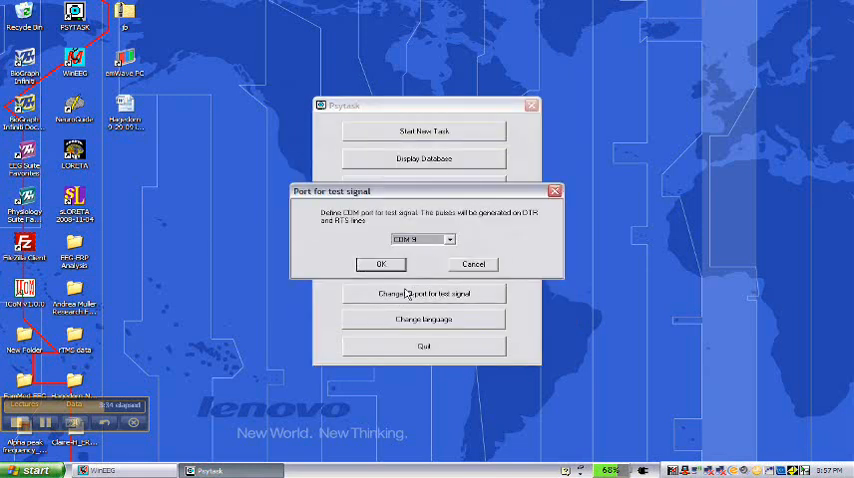
click(448, 239)
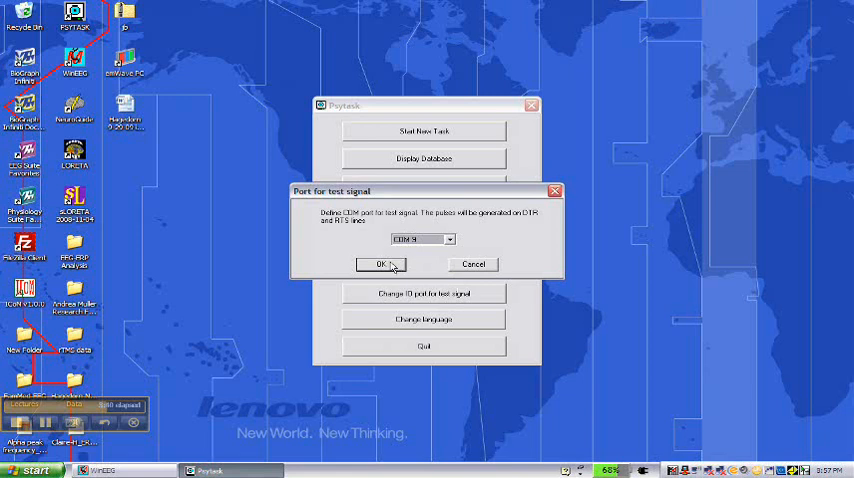
click(381, 264)
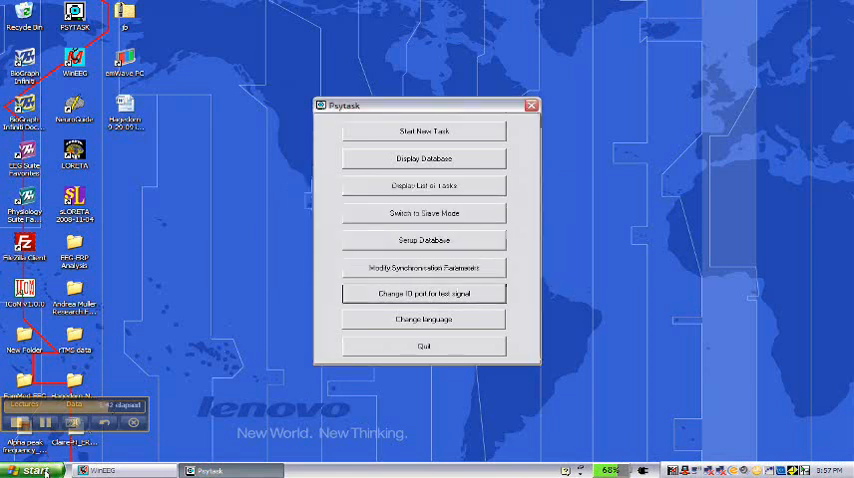
Reopen Device Manager and select USB Serial Port (COM9) under Ports (COM & LPT)
click(30, 470)
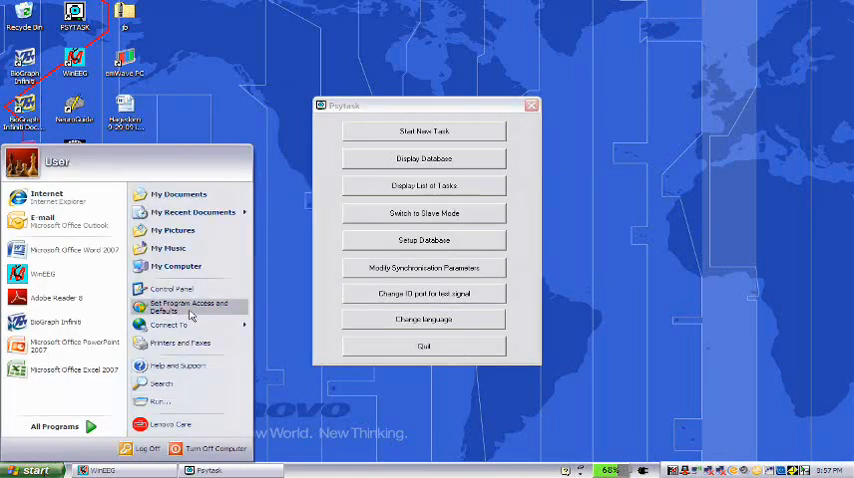
right_click(176, 266)
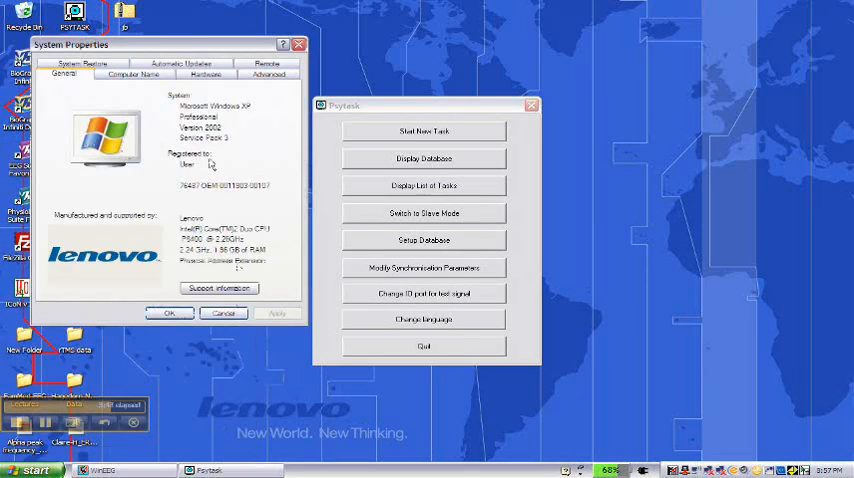
click(205, 74)
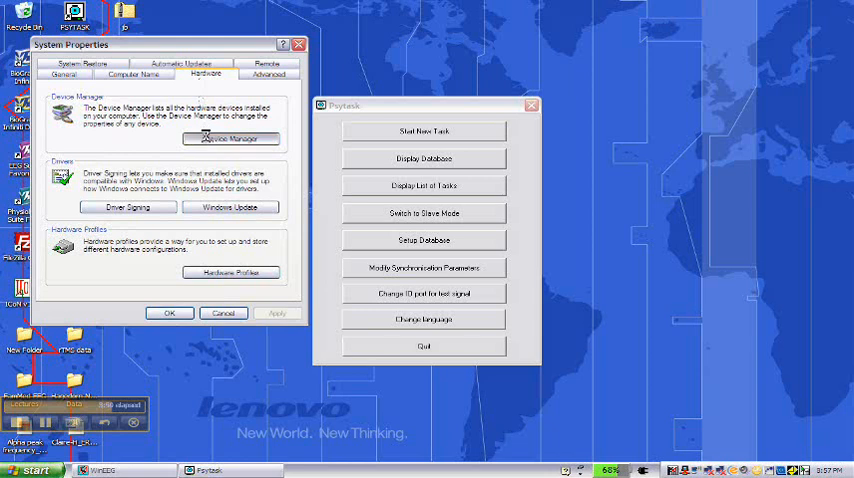
click(231, 138)
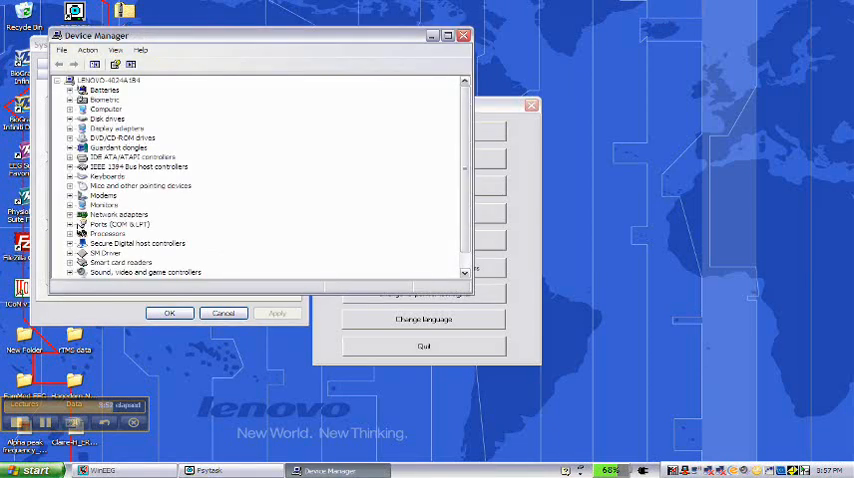
click(82, 224)
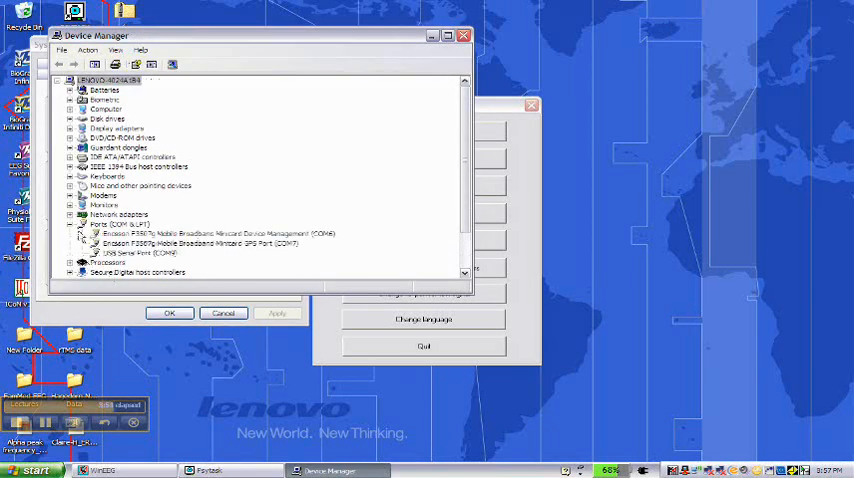
click(135, 253)
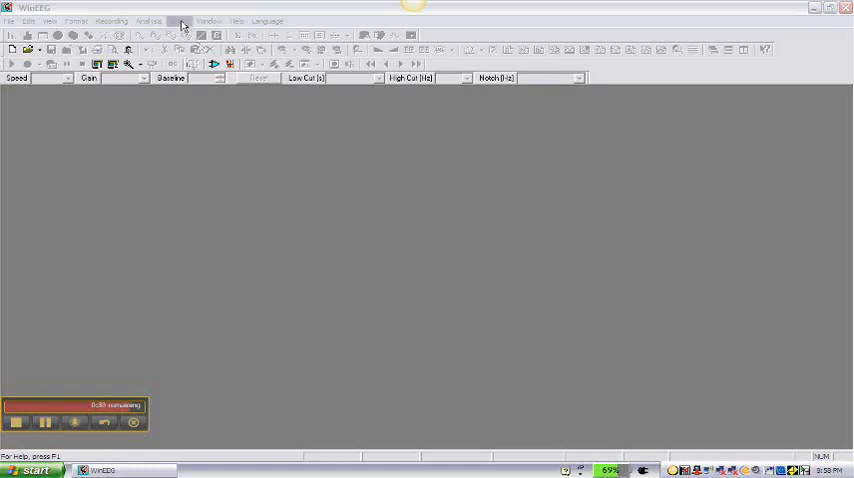
Refresh the Stimuli Presentation Programs list from the Setup menu
click(179, 20)
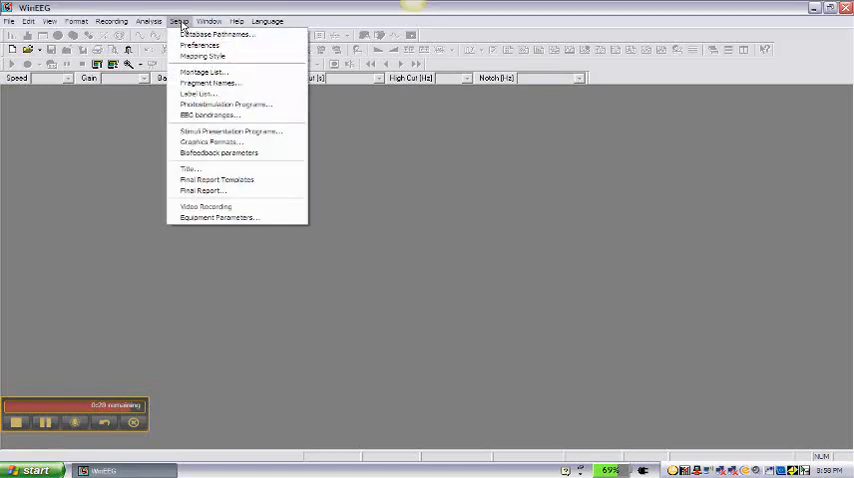
mouse_move(230, 131)
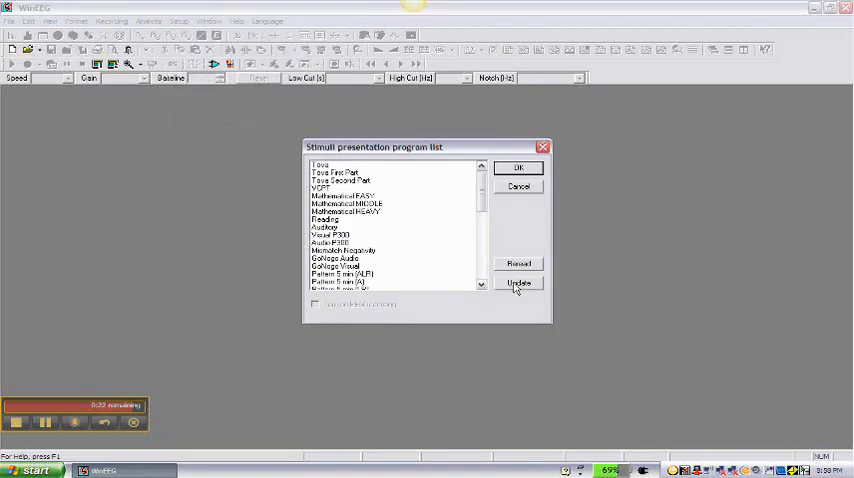
click(519, 283)
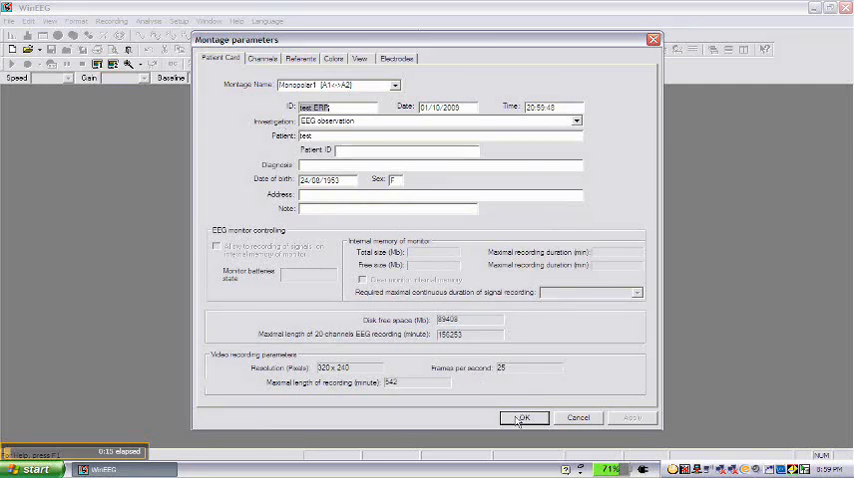
Accept the test patient card with Monopolar1 montage to start EEG recording
click(522, 417)
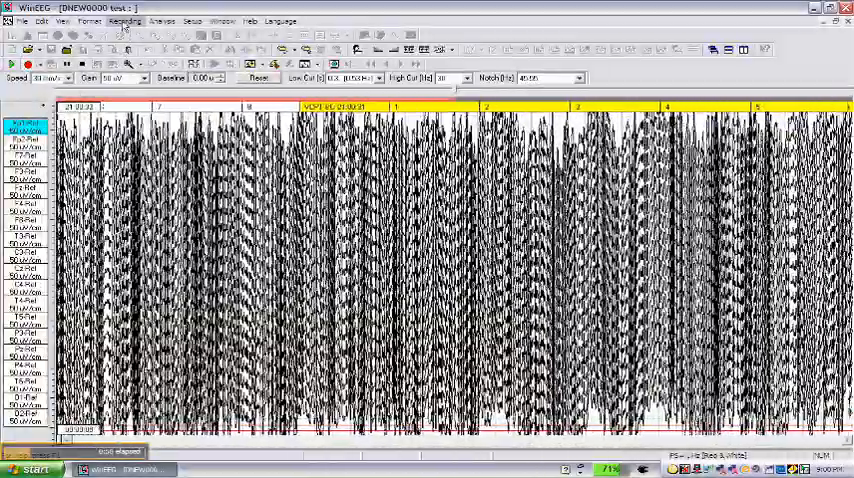
Open the Recording menu, which includes Stimuli Presentation Program, over the live trace
click(123, 21)
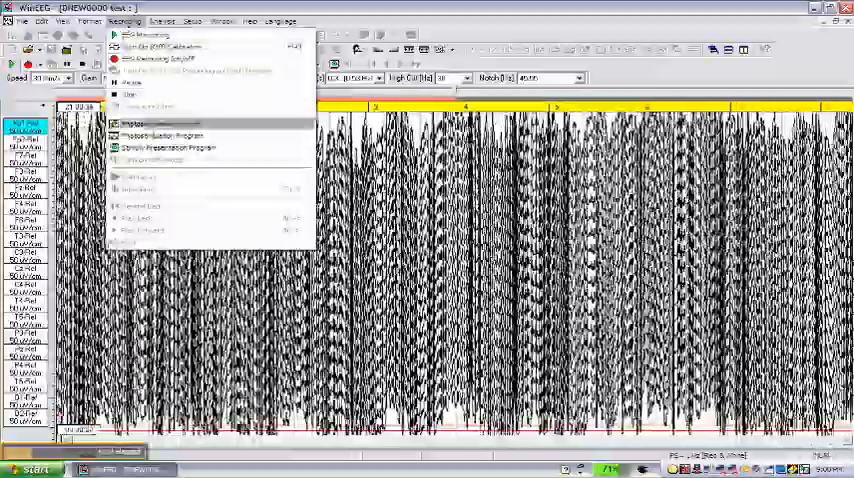